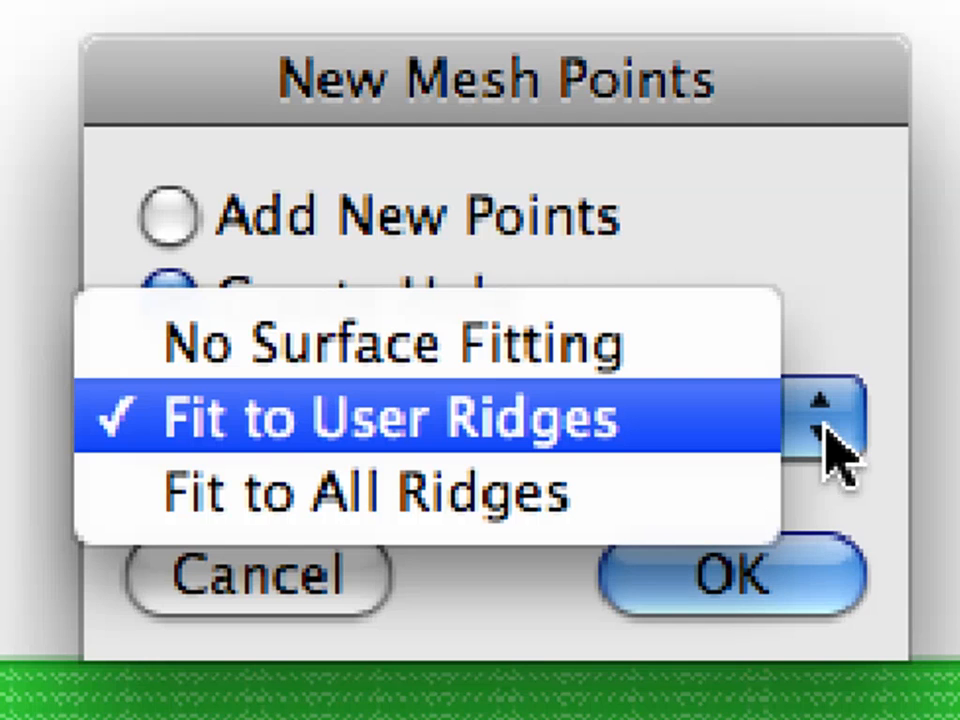
Keep the new mesh surface fitted to user ridges
left_click(400, 418)
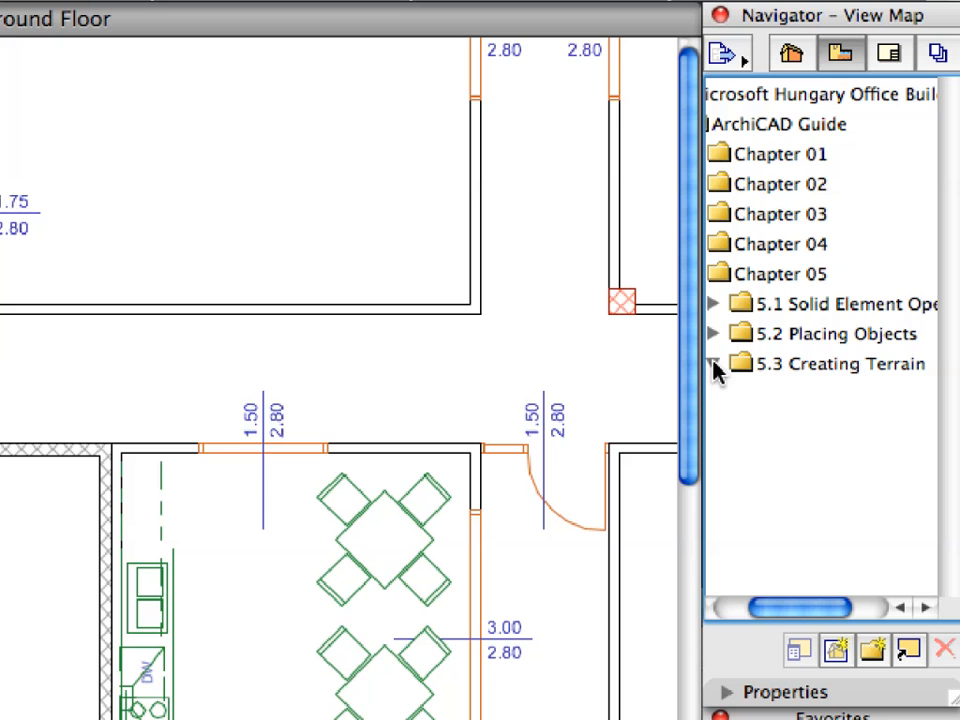
Expand 5.3 Creating Terrain and open the 5.3.1 Mesh-01 basement view
left_click(714, 364)
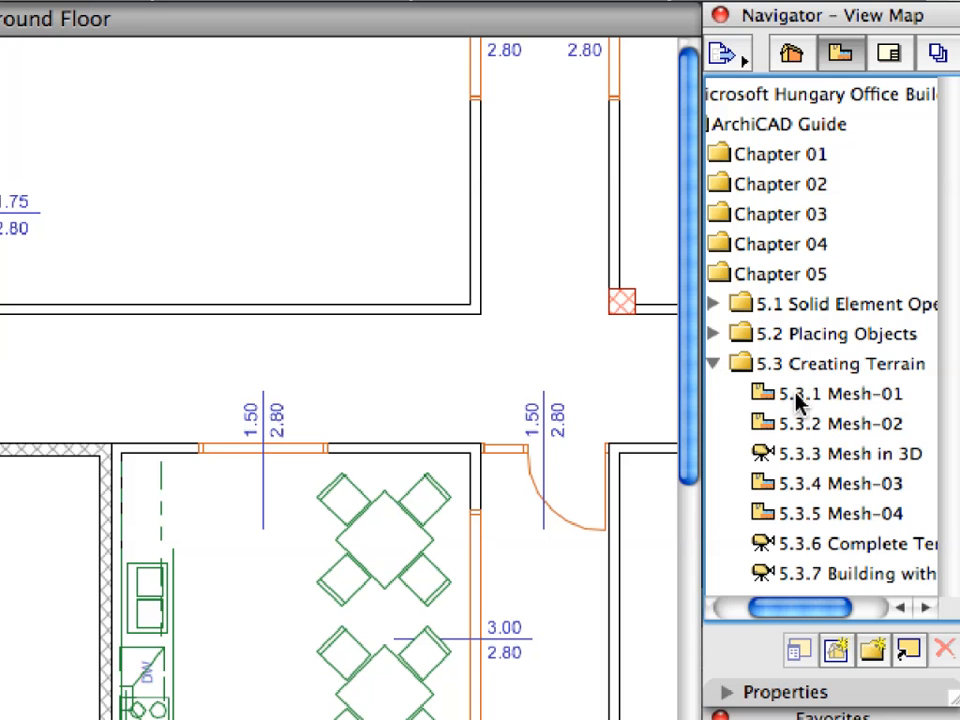
double_click(840, 392)
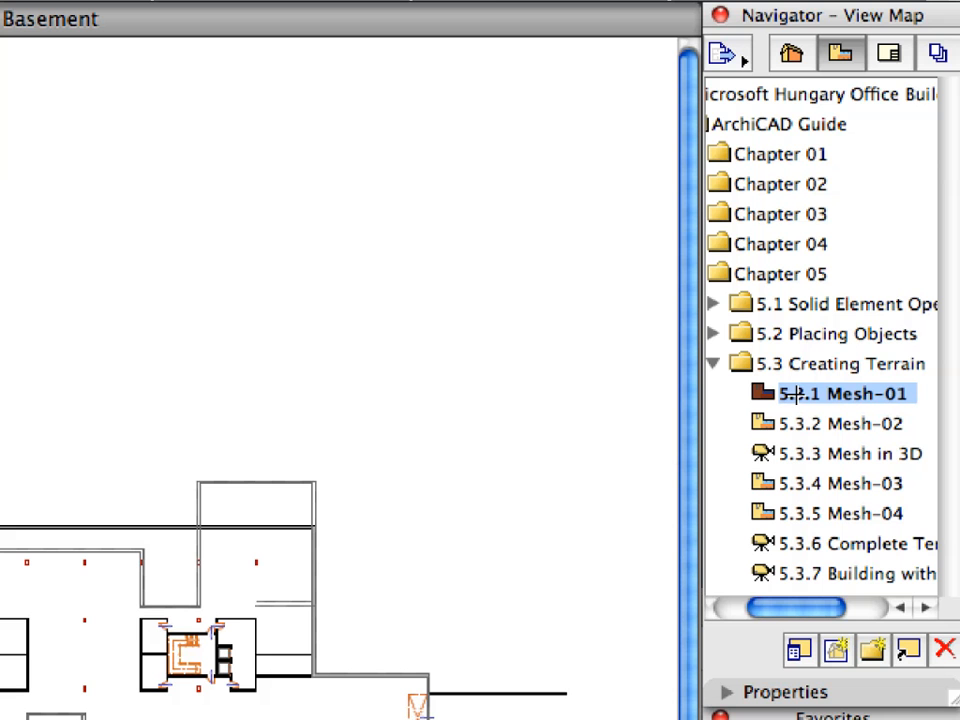
mouse_move(916, 396)
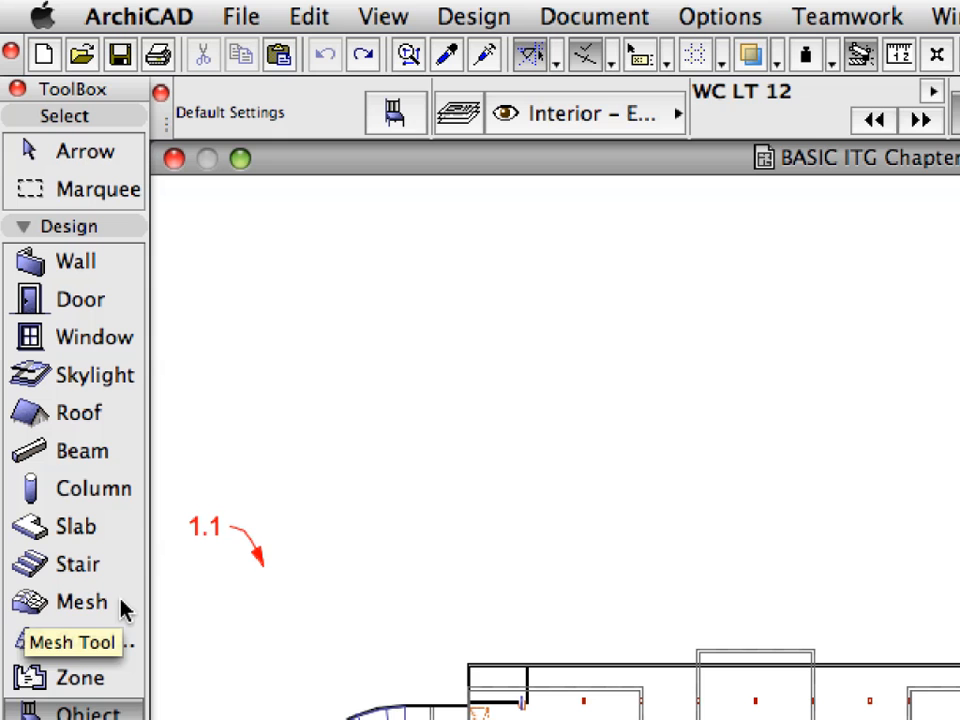
Draw a rectangular Mesh from point 1.1 over the basement plan
left_click(76, 600)
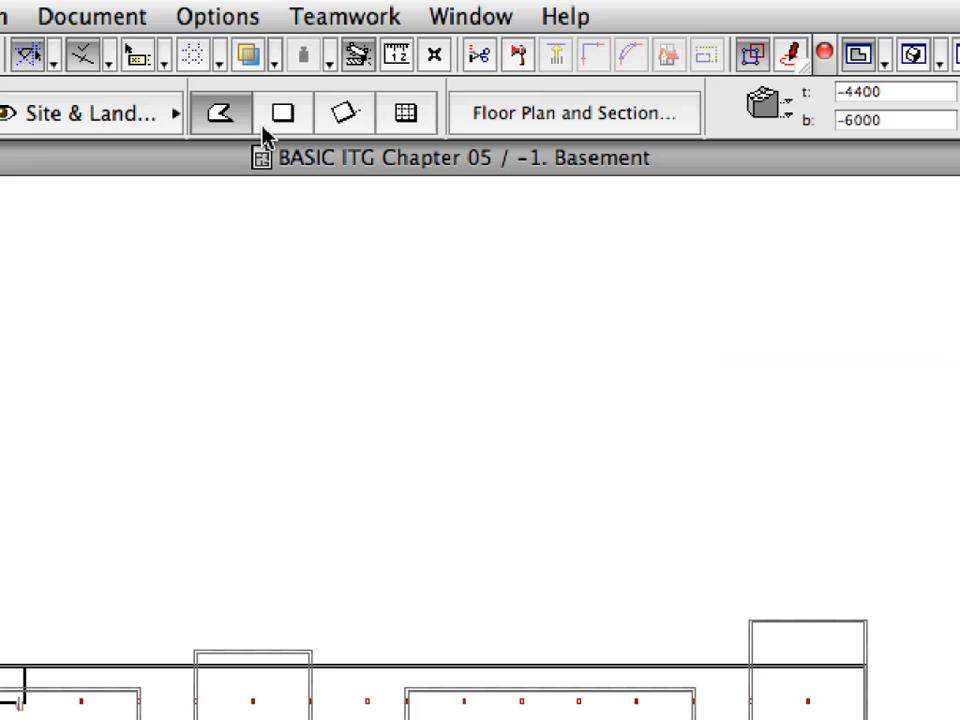
mouse_move(284, 112)
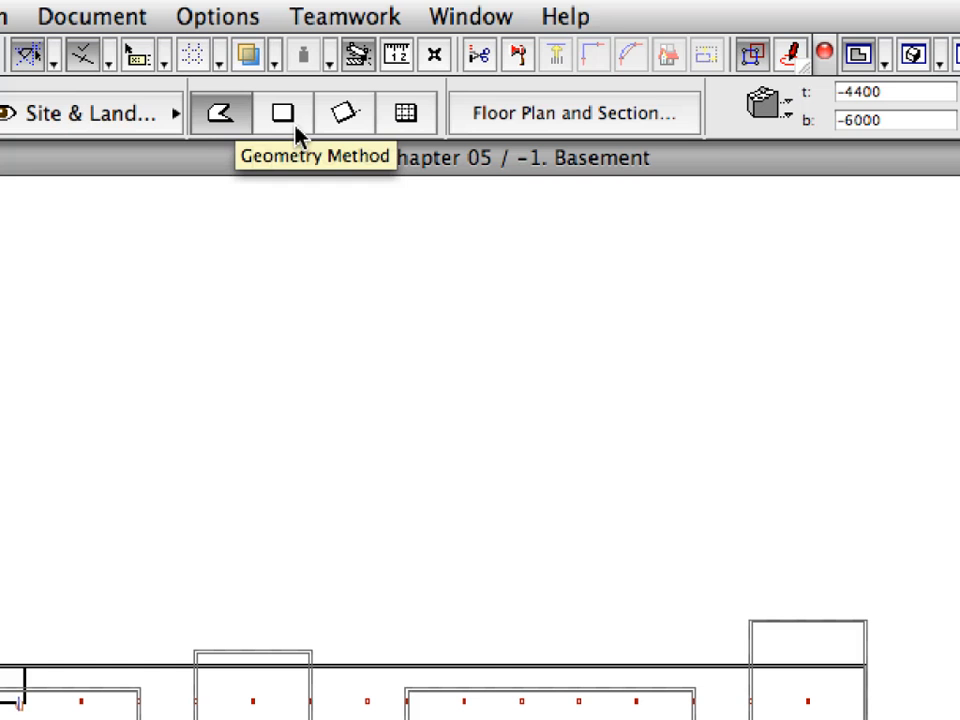
left_click(284, 112)
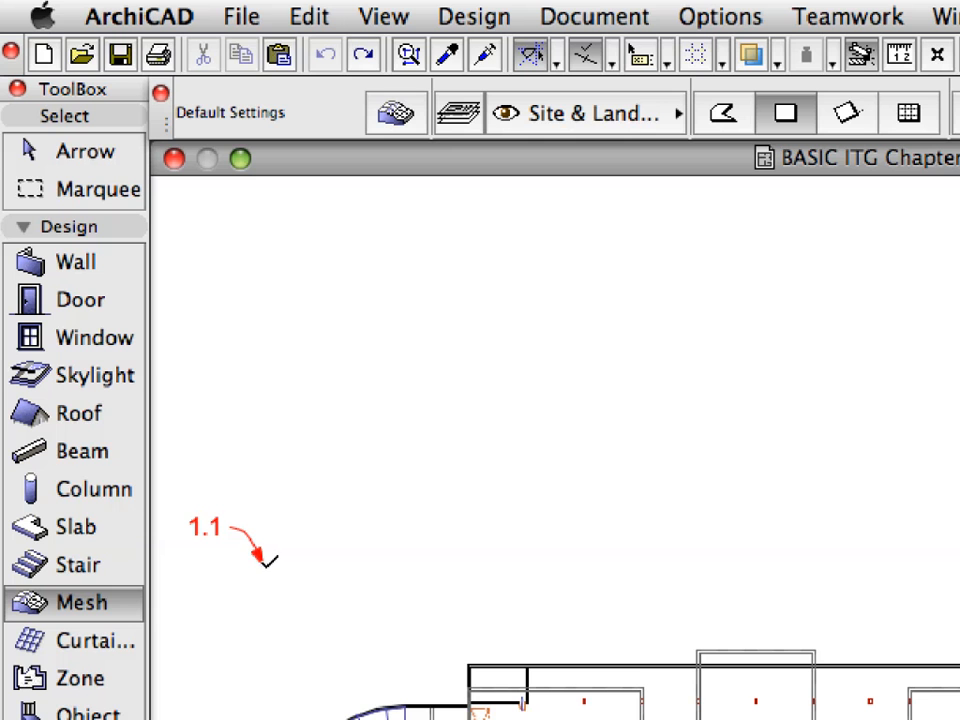
left_click_drag(264, 564, 430, 630)
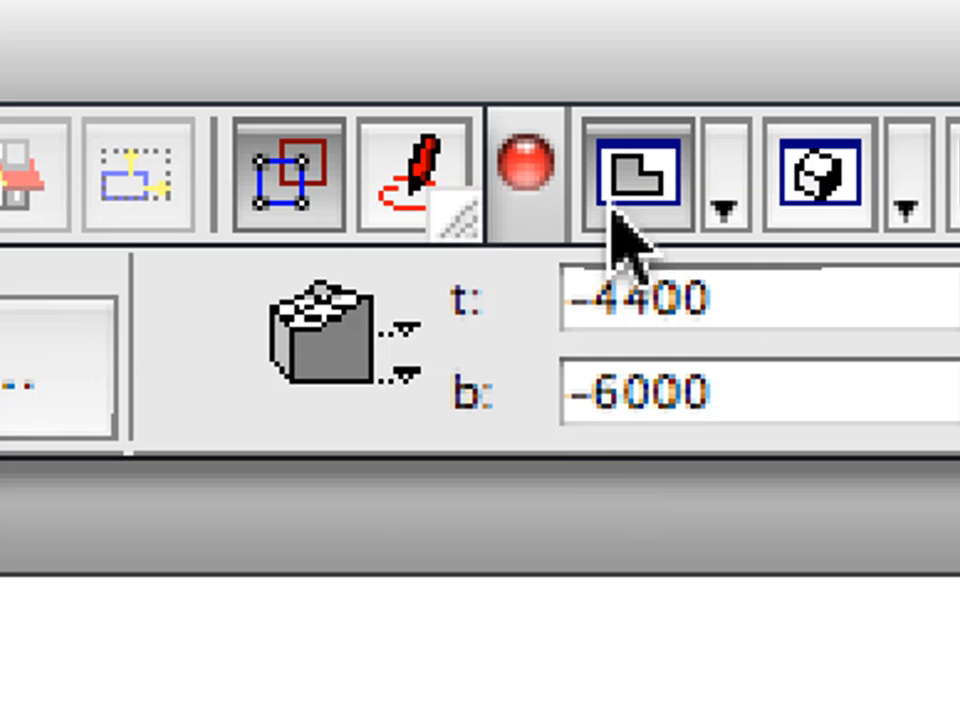
mouse_move(470, 270)
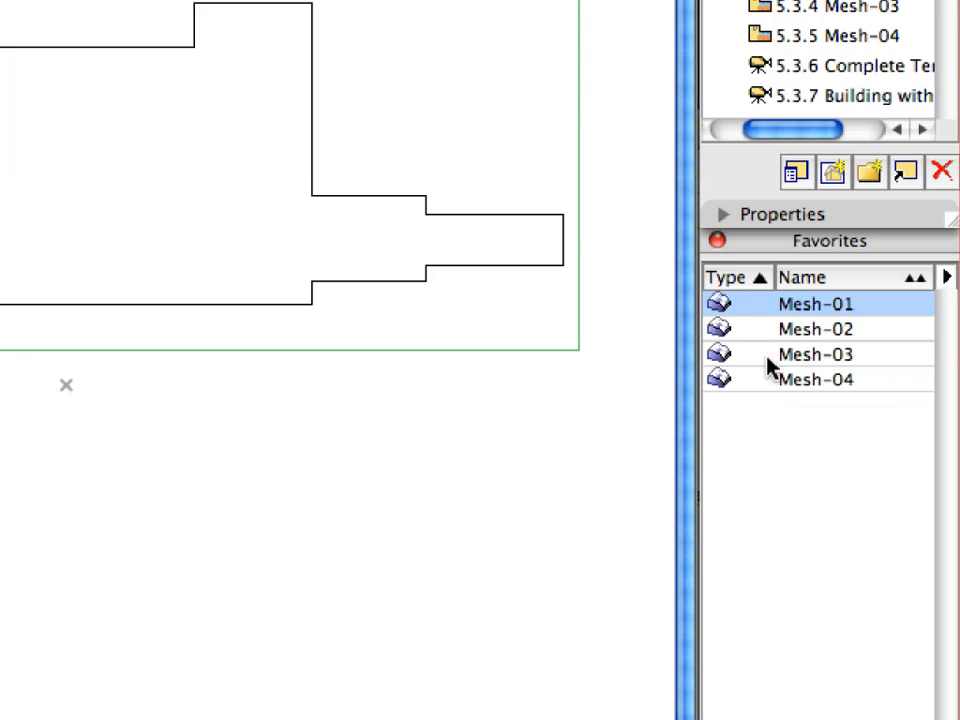
Apply the Mesh-01 favorite settings and start the hole outline on the mesh edge
left_click(816, 328)
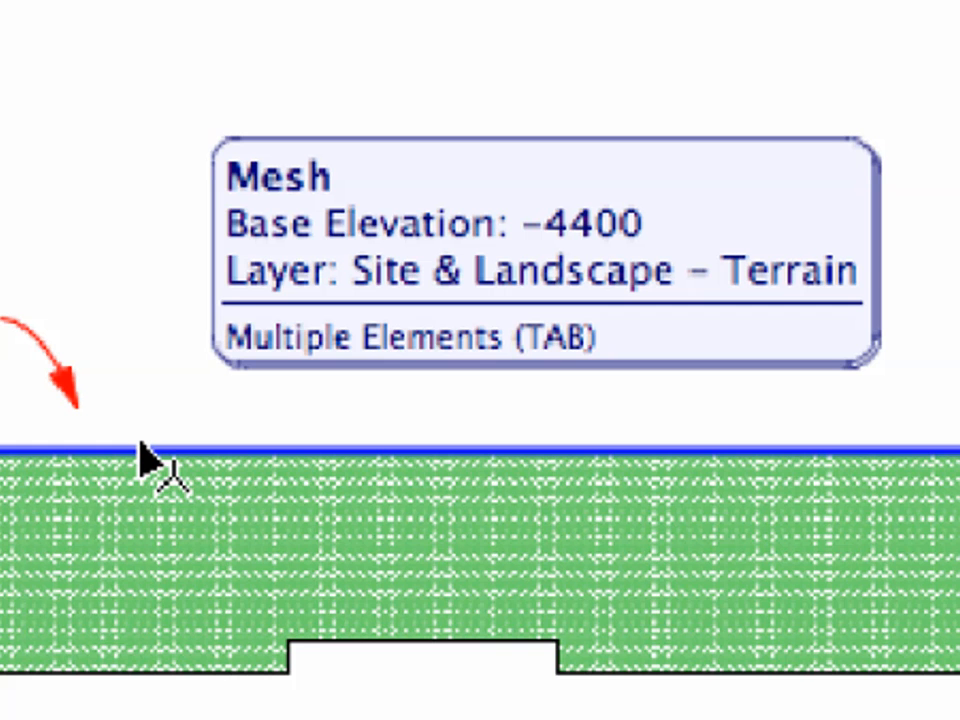
left_click(144, 456)
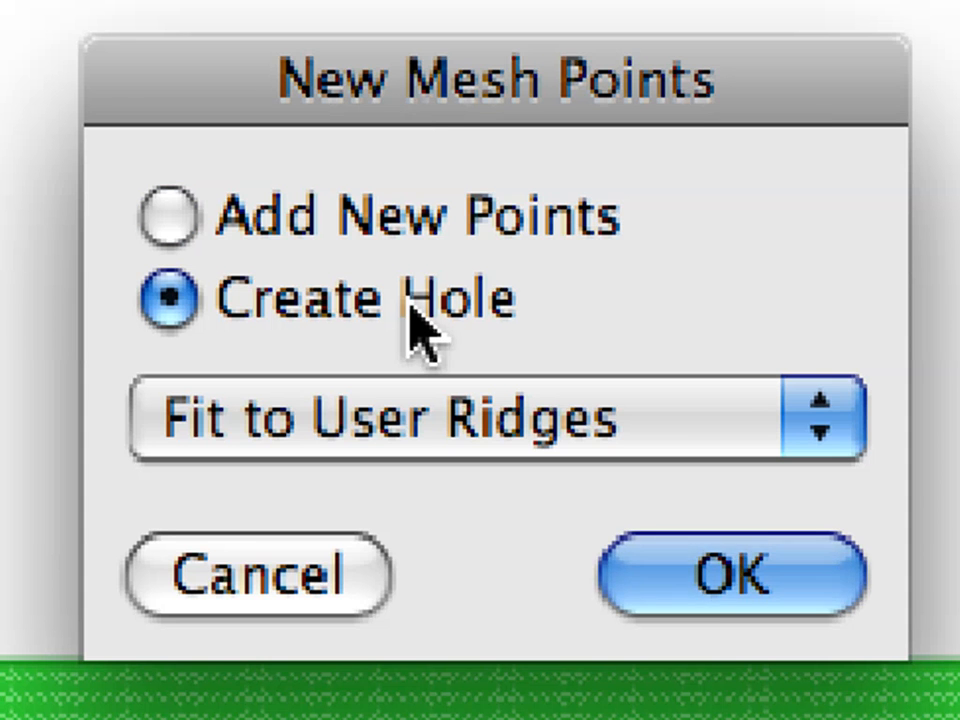
Choose Create Hole for the new mesh points and confirm the cut
left_click(490, 418)
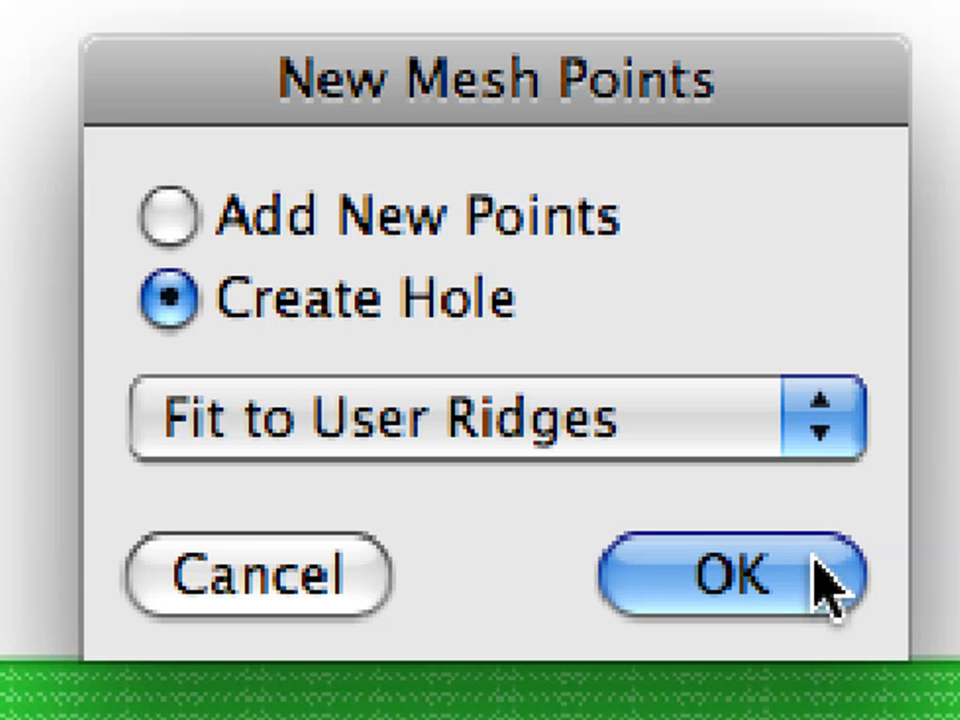
left_click(730, 576)
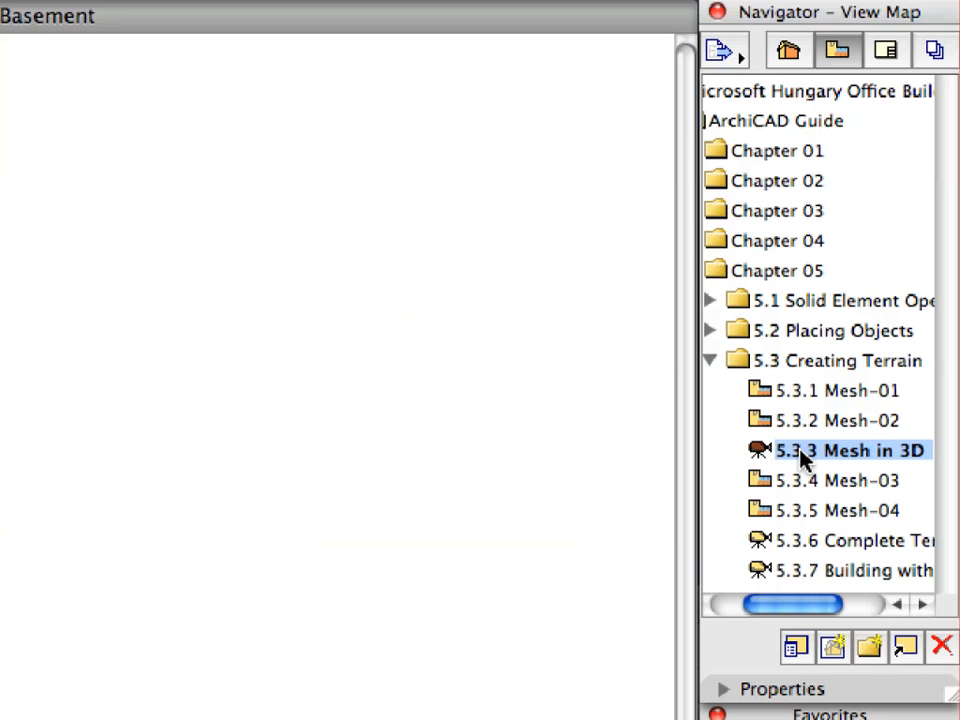
double_click(848, 450)
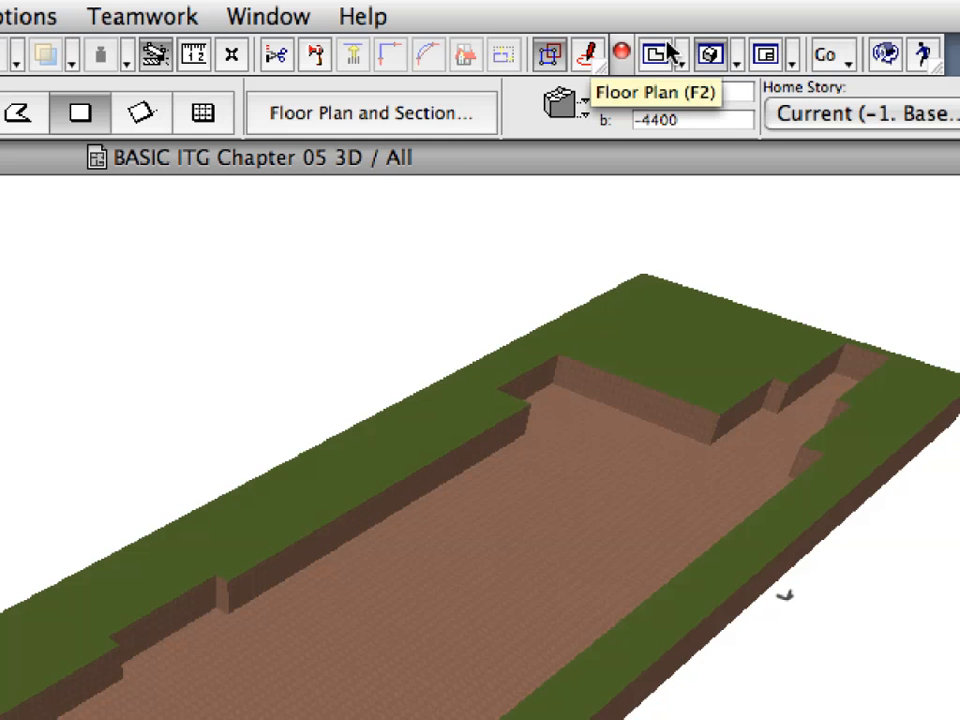
left_click(654, 52)
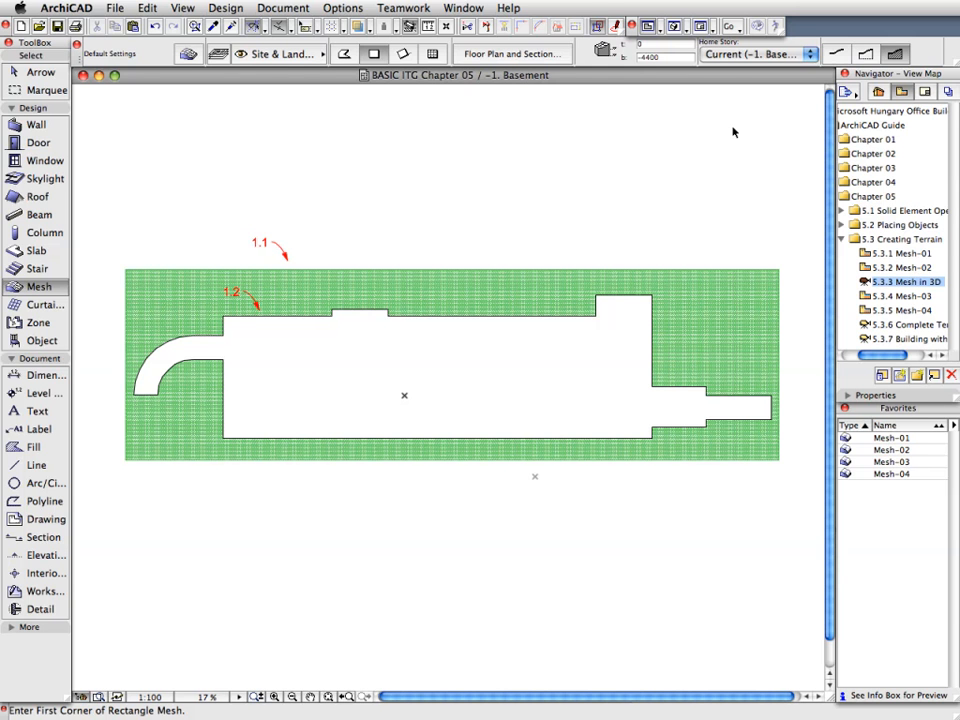
mouse_move(602, 96)
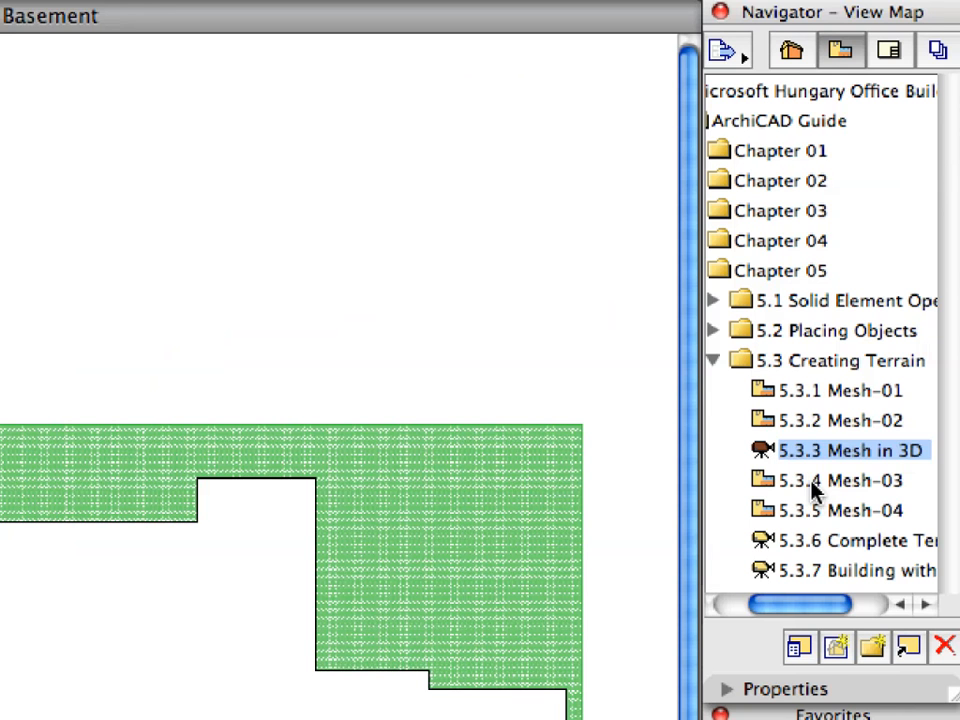
In the Mesh-03 view, create a mesh from the yellow fill with the Mesh-04 favorite settings
left_click(844, 480)
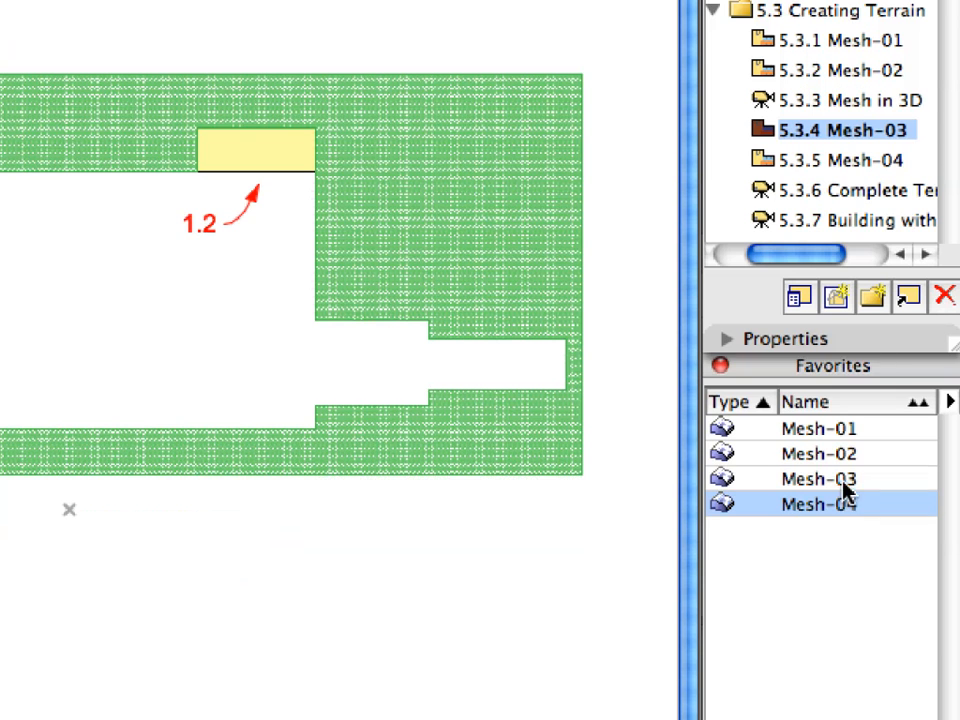
left_click(818, 478)
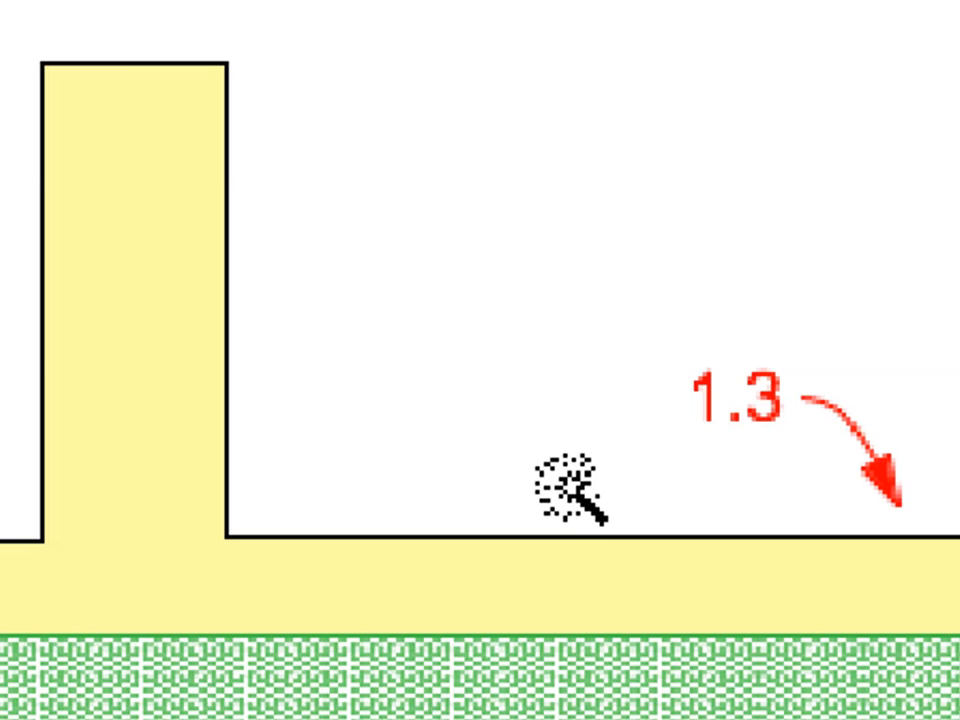
left_click(576, 510)
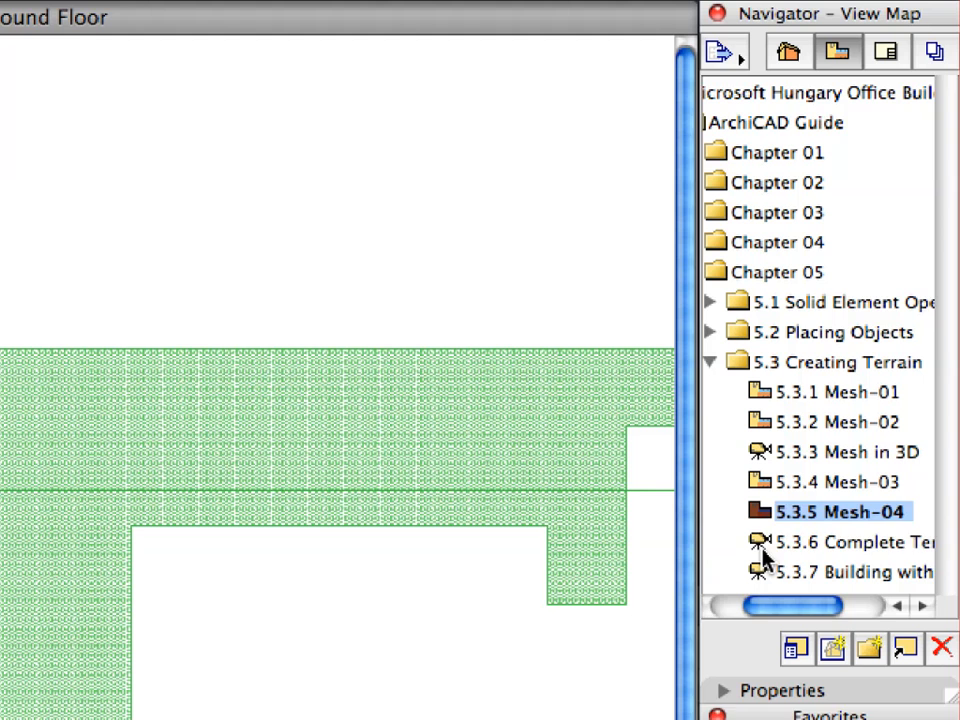
View 5.3.6 Complete Terrain, then 5.3.7 Building with Terrain in 3D
double_click(844, 540)
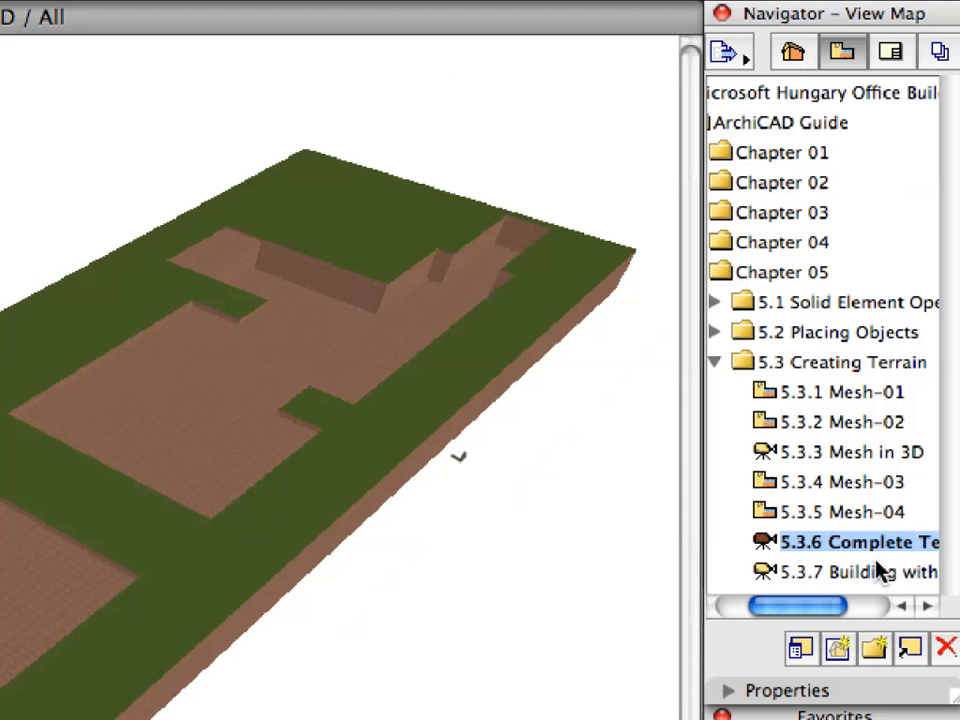
left_click(860, 572)
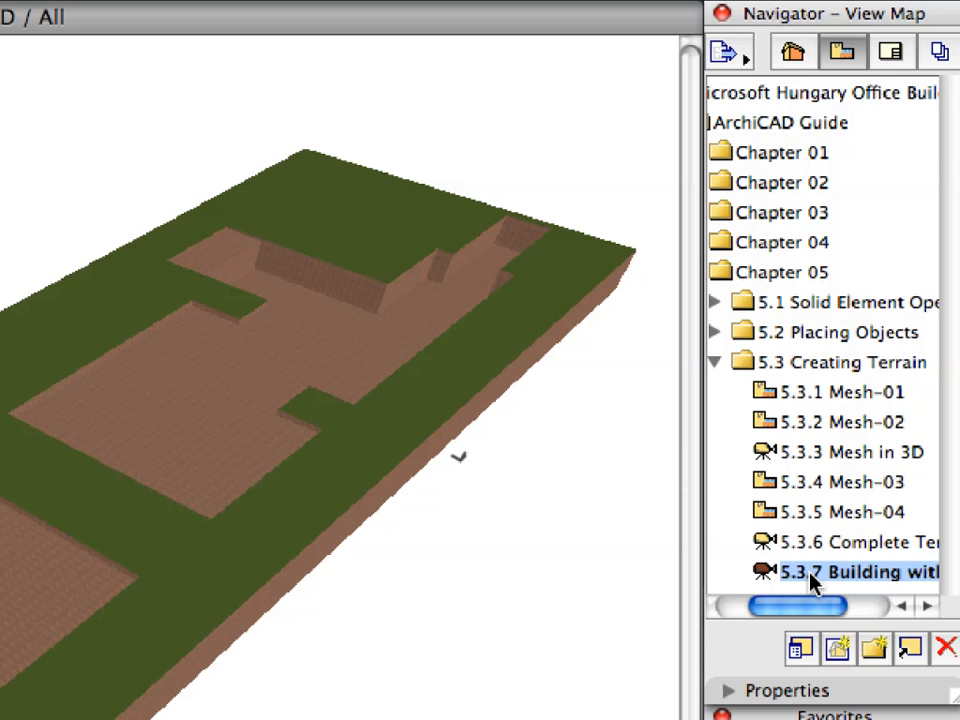
double_click(850, 572)
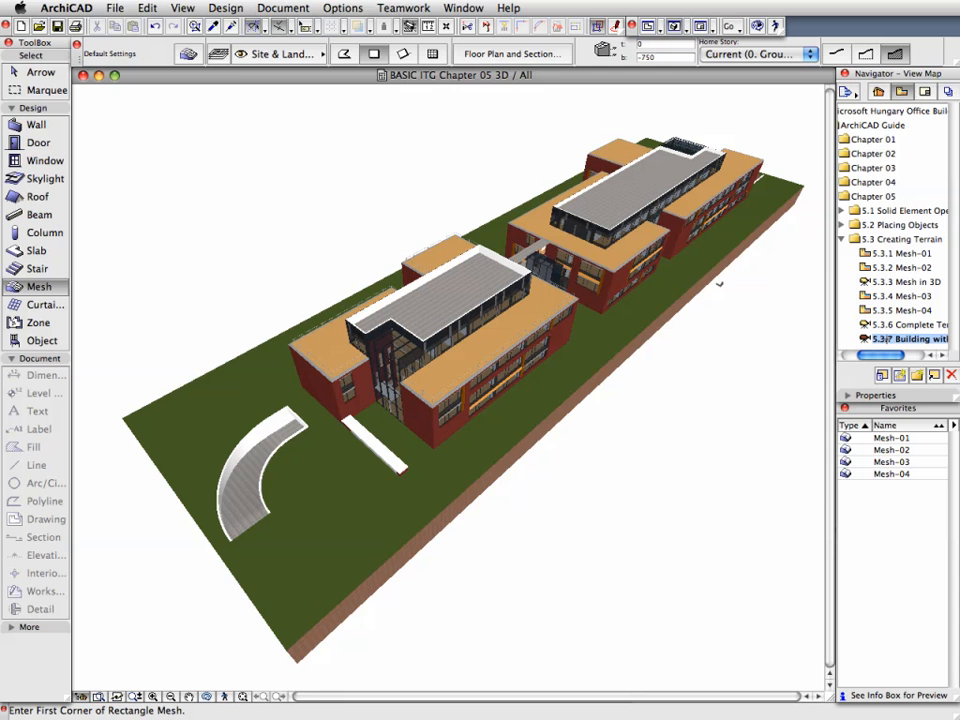